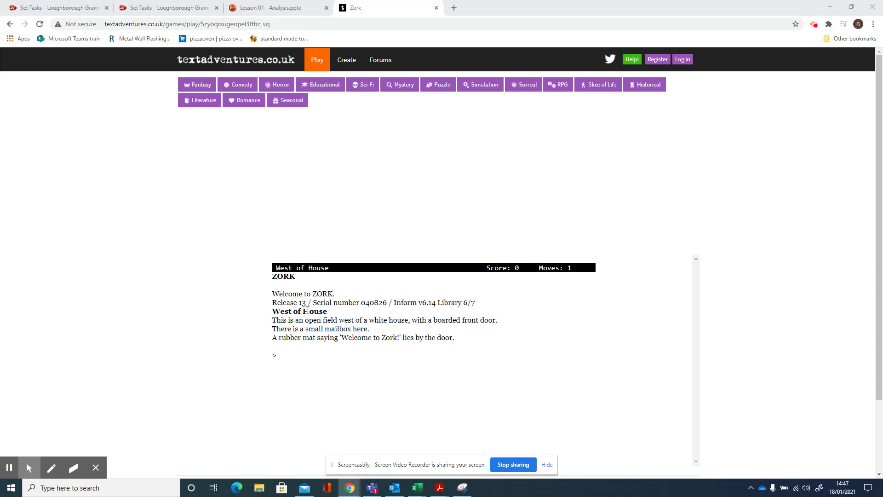
Focus the Zork game window at West of House so it accepts commands.
{"action": "left_click", "coordinate": [276, 355]}
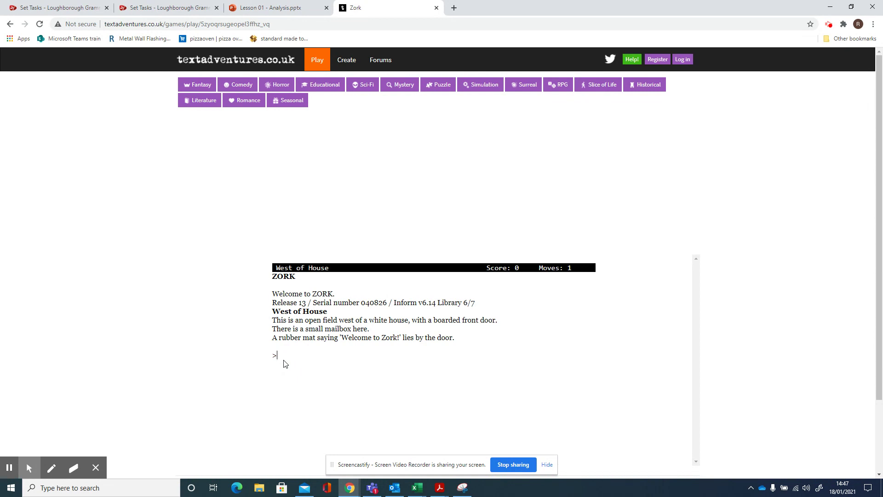
{"action": "mouse_move", "coordinate": [333, 229]}
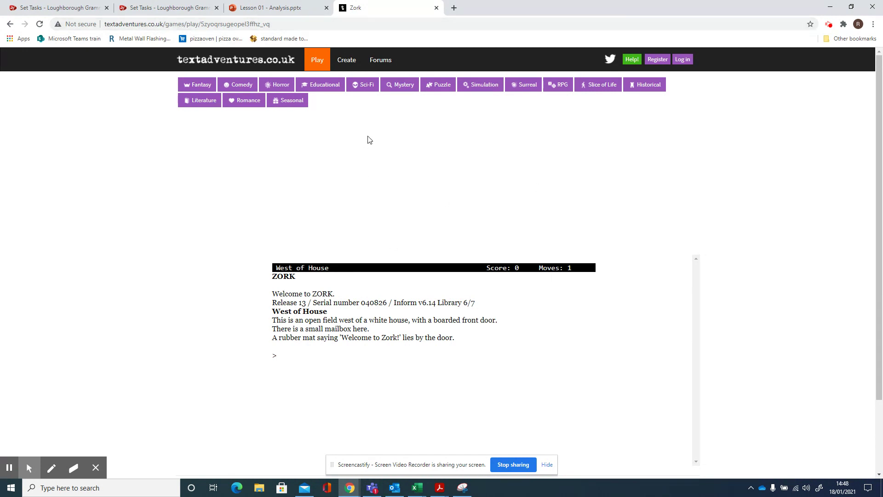
{"action": "mouse_move", "coordinate": [293, 338]}
{"action": "type", "text": "look"}
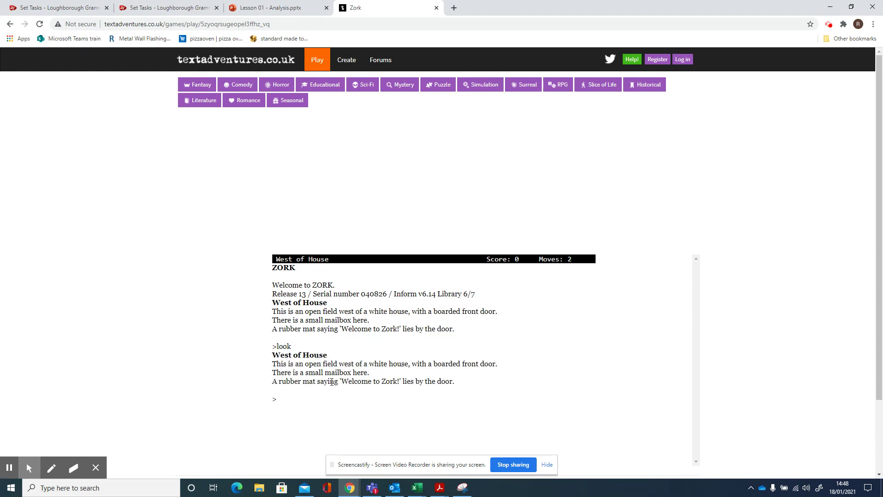
Open the mailbox, take the leaflet and read its WELCOME TO ZORK text.
{"action": "type", "text": "op"}
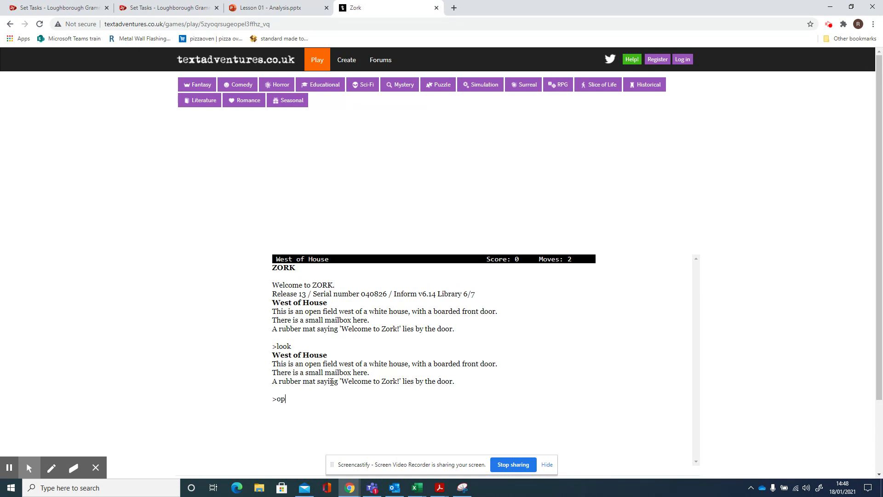
{"action": "type", "text": "en mailbo"}
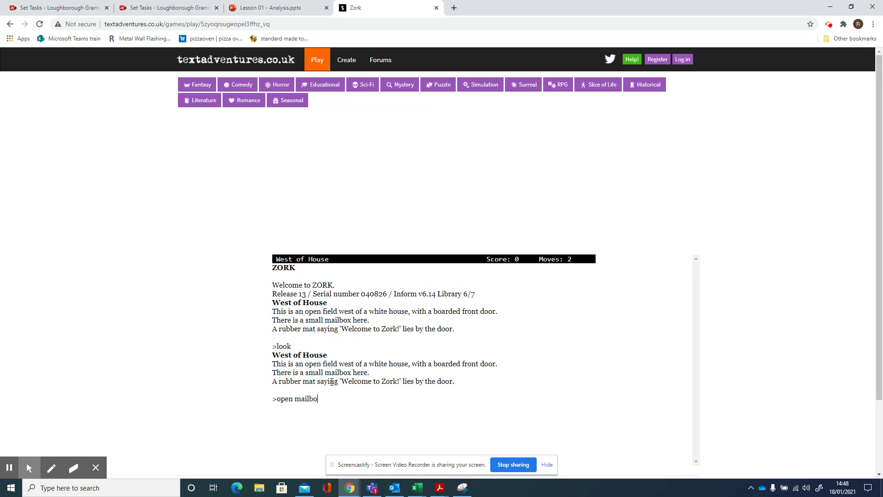
{"action": "key", "text": "Return"}
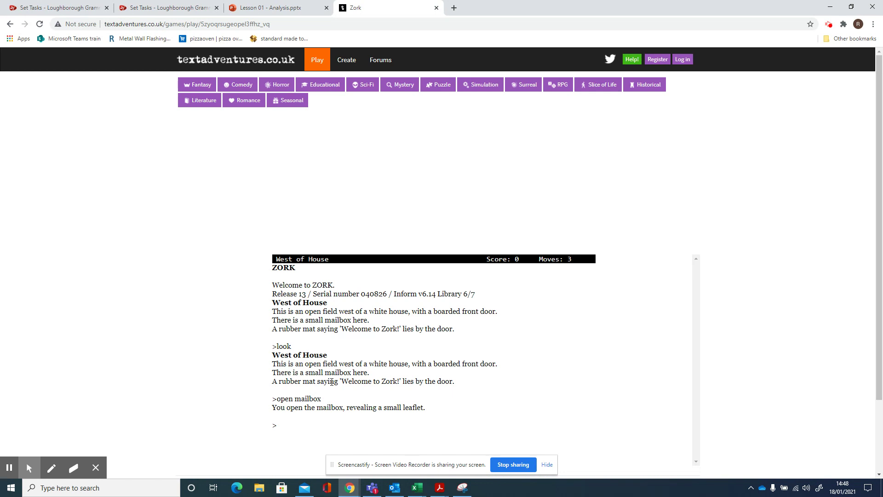
{"action": "type", "text": "take"}
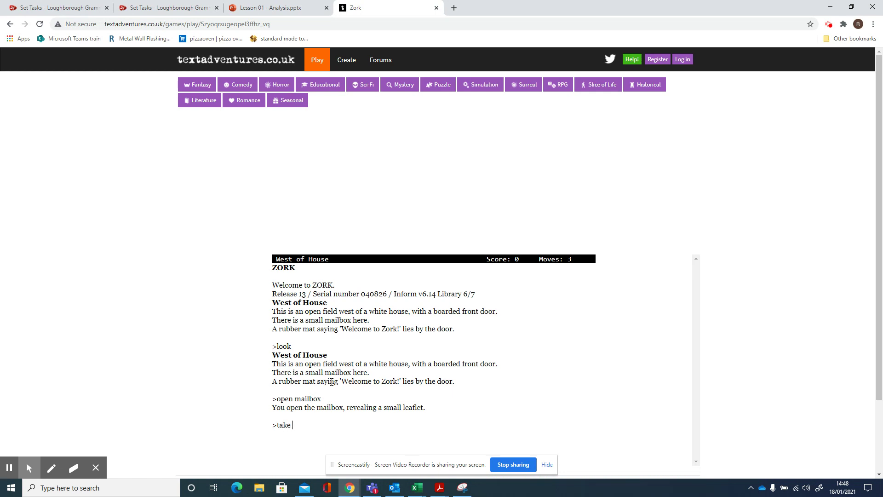
{"action": "key", "text": "Return"}
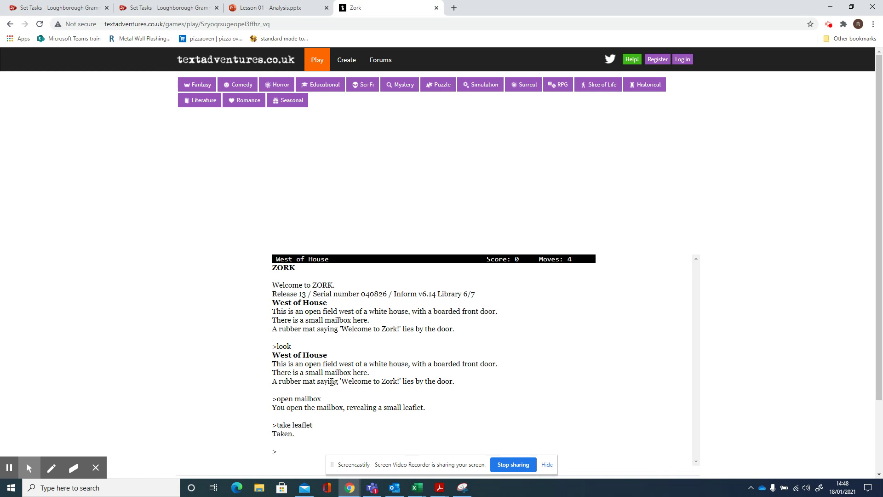
{"action": "type", "text": "read"}
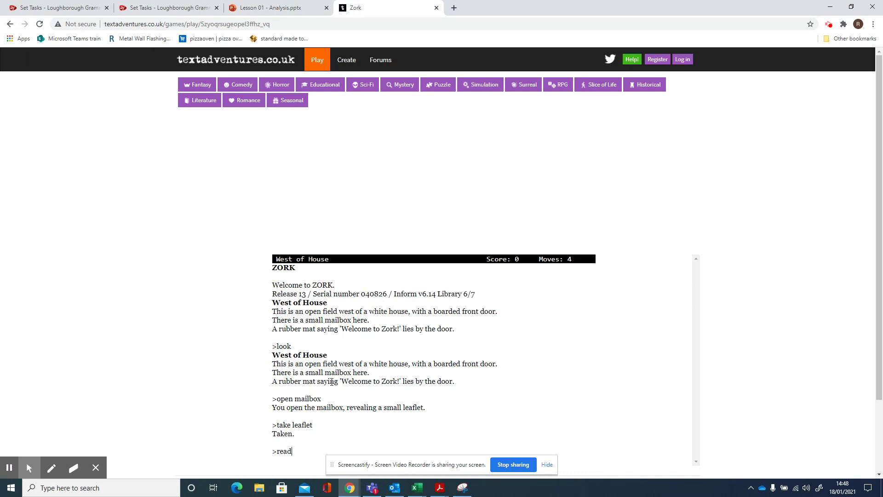
{"action": "key", "text": "Return"}
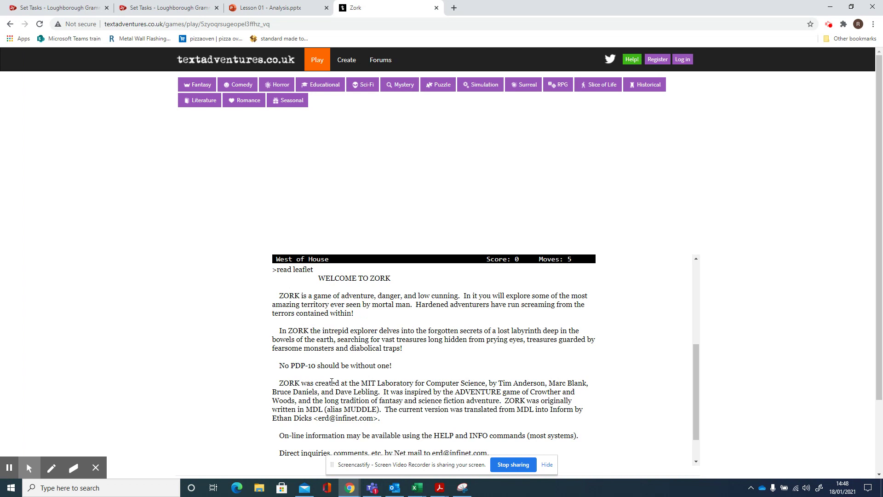
{"action": "scroll", "scroll_direction": "down", "scroll_amount": 3}
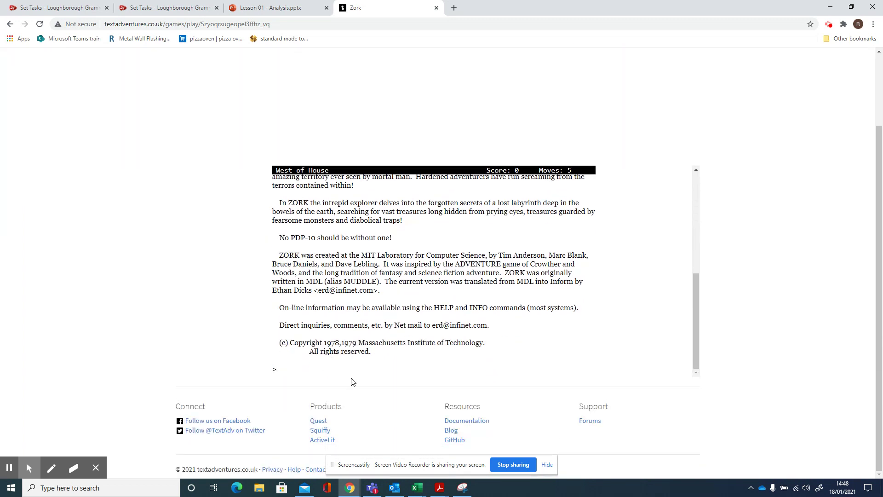
{"action": "mouse_move", "coordinate": [220, 364]}
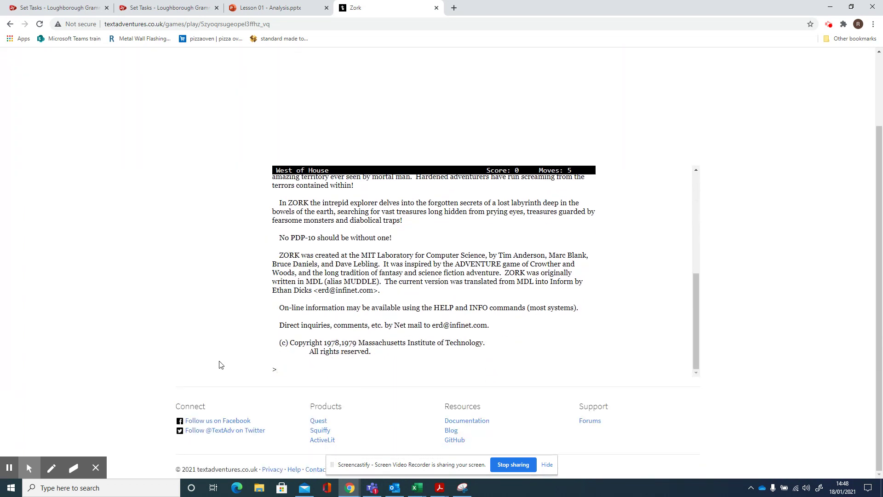
Drop the leaflet and look around West of House again.
{"action": "type", "text": "drop"}
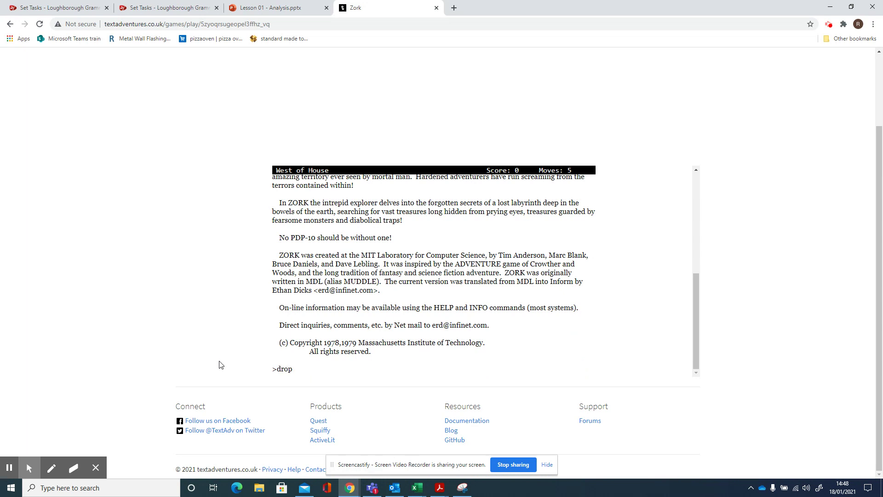
{"action": "key", "text": "Return"}
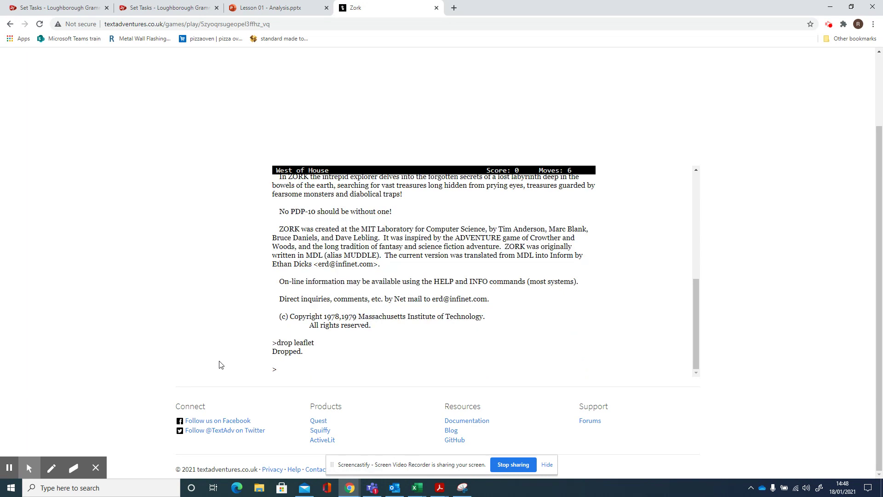
{"action": "type", "text": "loo"}
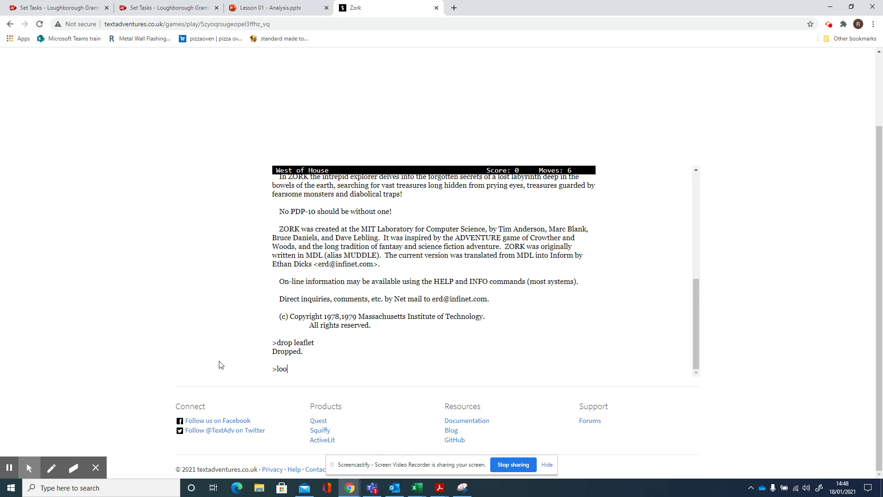
{"action": "key", "text": "Return"}
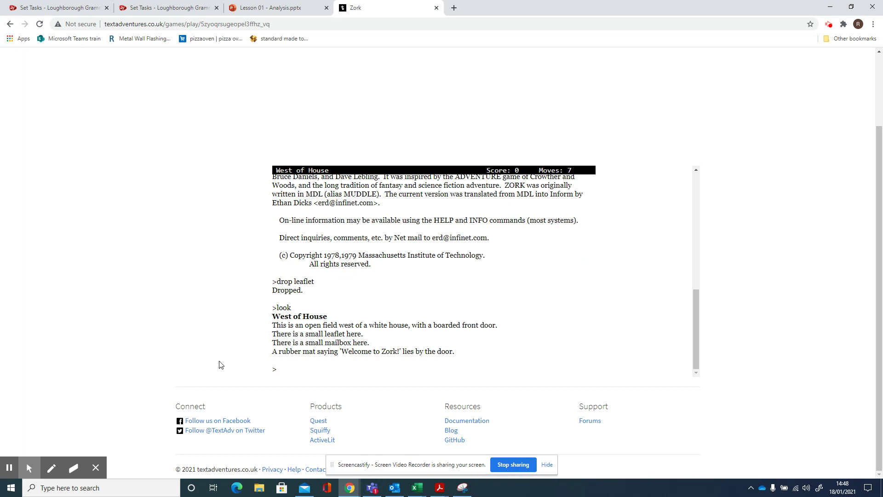
Try the front door going east, move the mat, and find the door still locked.
{"action": "type", "text": "ea"}
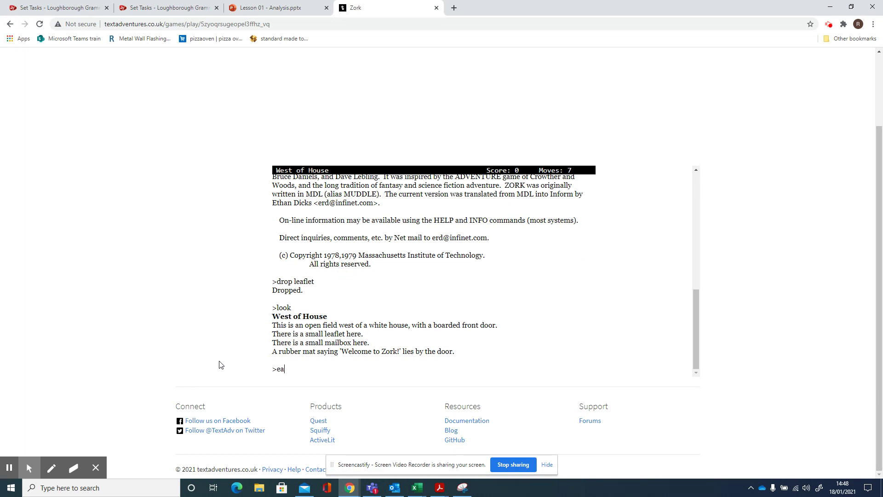
{"action": "type", "text": "srt"}
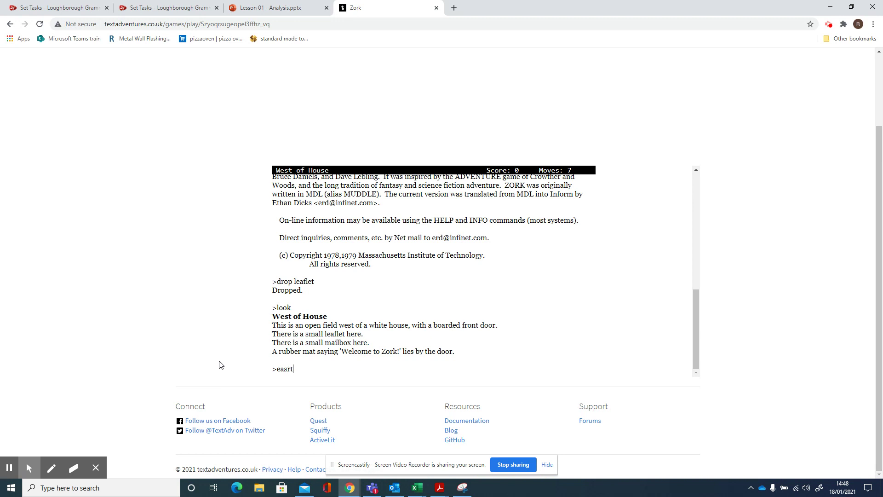
{"action": "key", "text": "Return"}
{"action": "type", "text": "east"}
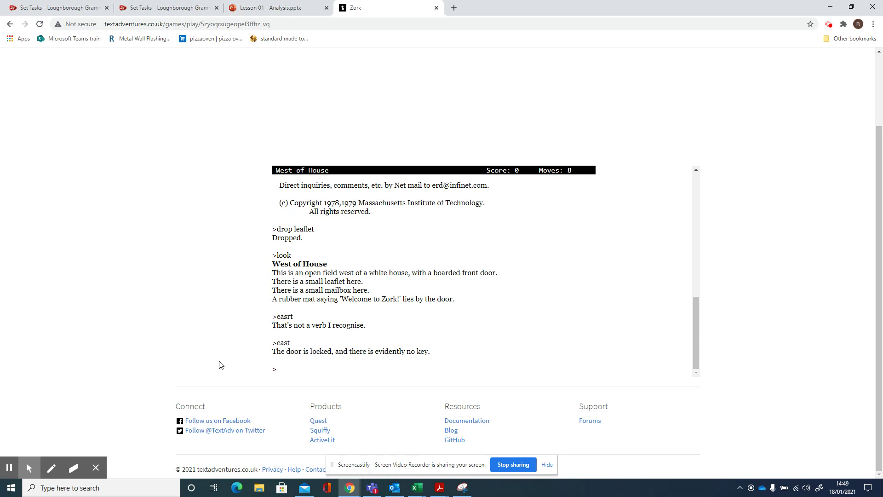
{"action": "type", "text": "m"}
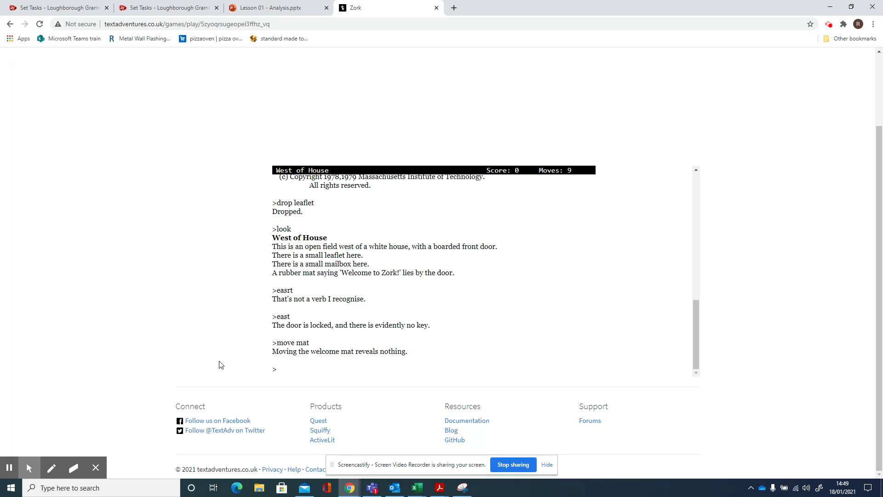
{"action": "key", "text": "Return"}
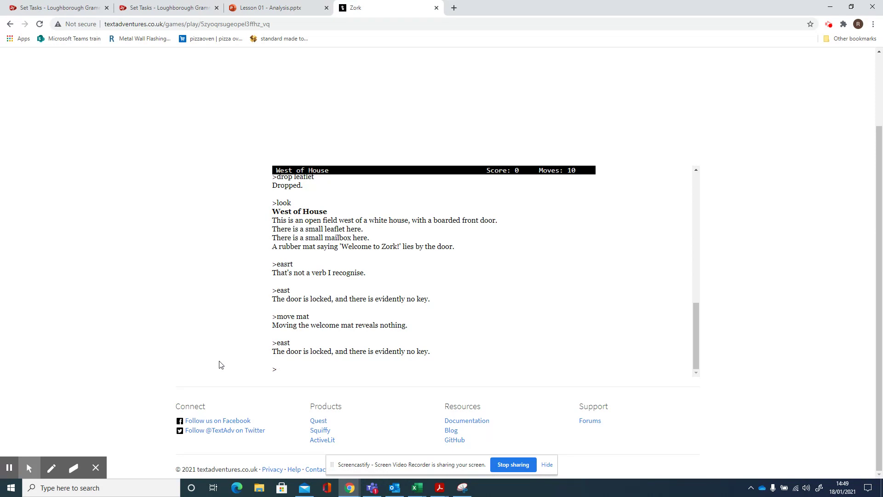
Walk south past the house and east into the Clearing, then move the leaves to reveal a grating.
{"action": "type", "text": "s"}
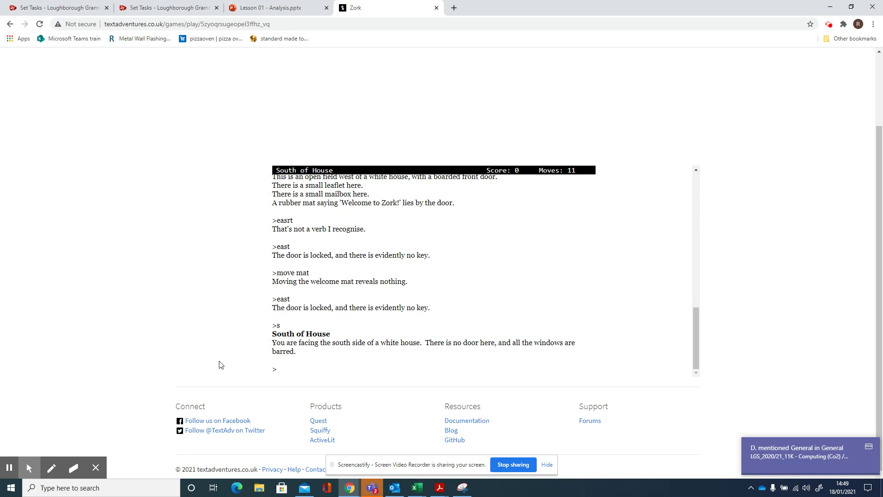
{"action": "key", "text": "Return"}
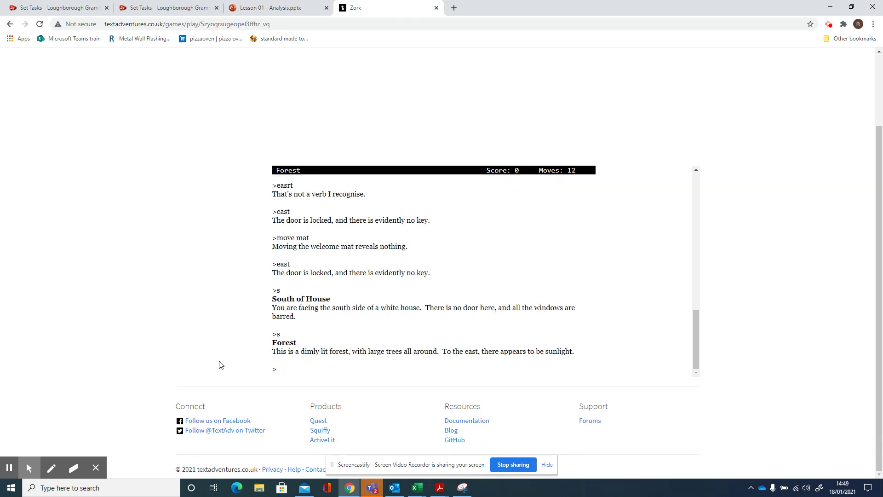
{"action": "type", "text": "east"}
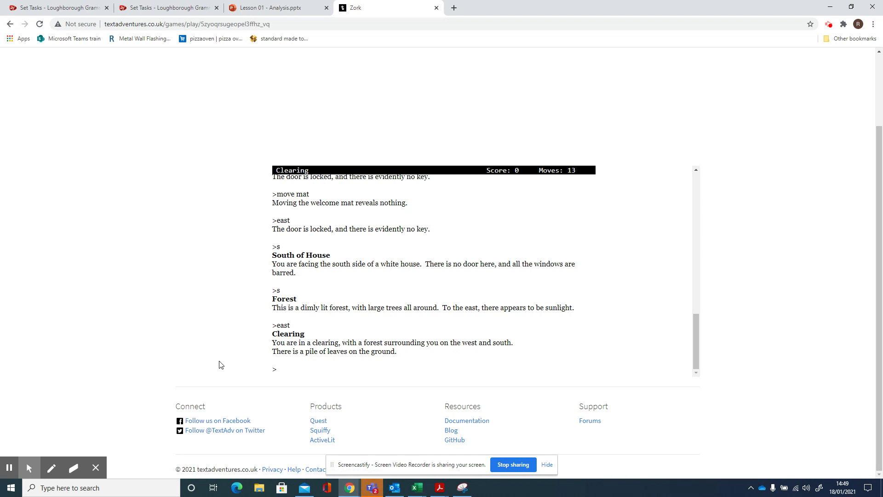
{"action": "type", "text": "move"}
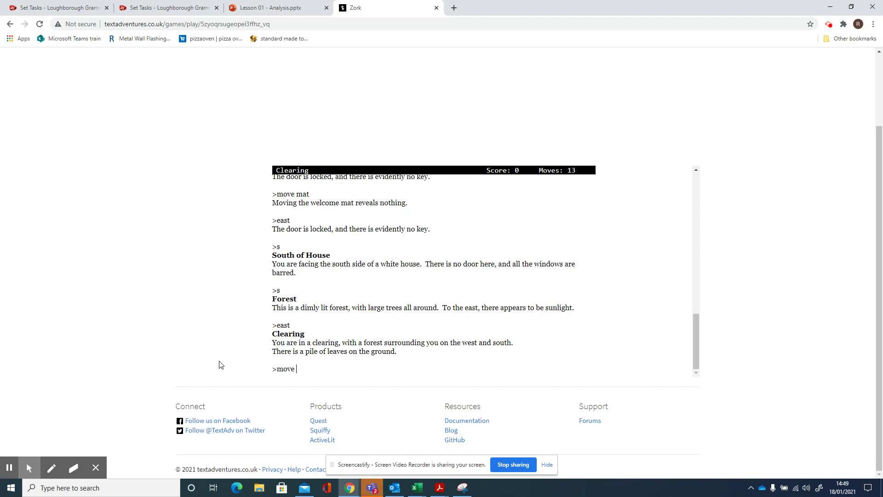
{"action": "key", "text": "Return"}
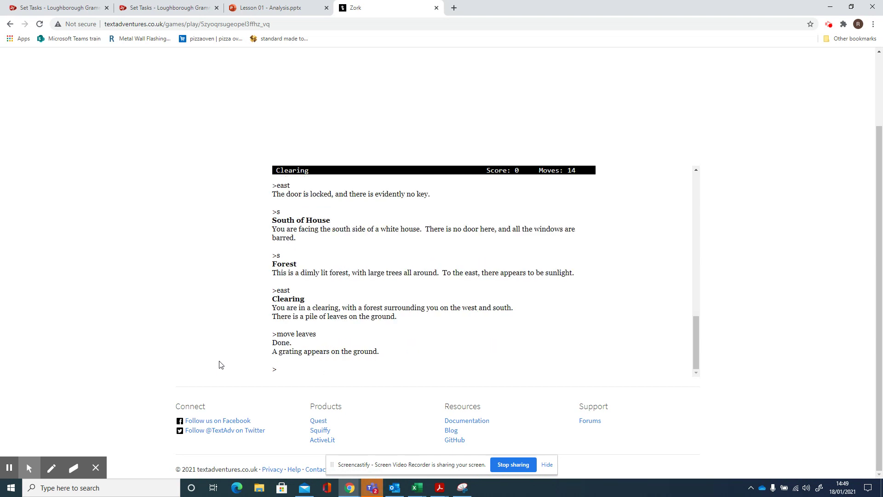
Examine the grating and try to open it, finding it locked.
{"action": "type", "text": "e"}
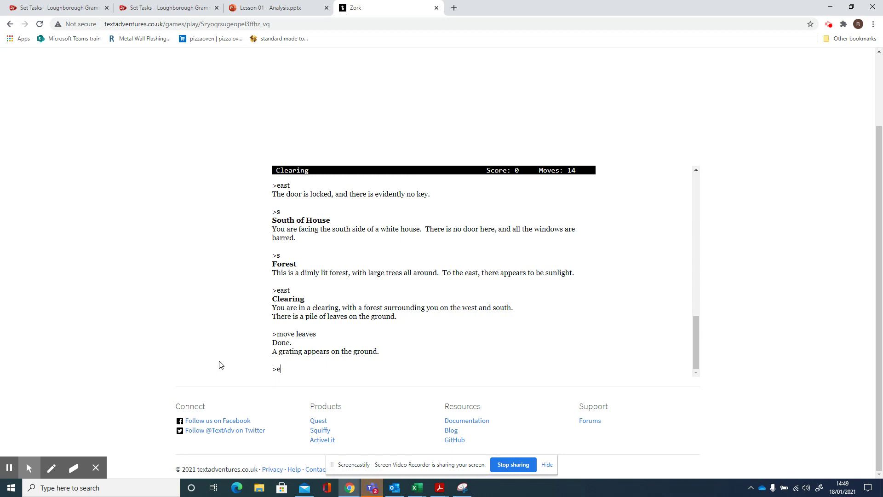
{"action": "type", "text": "xamine gra"}
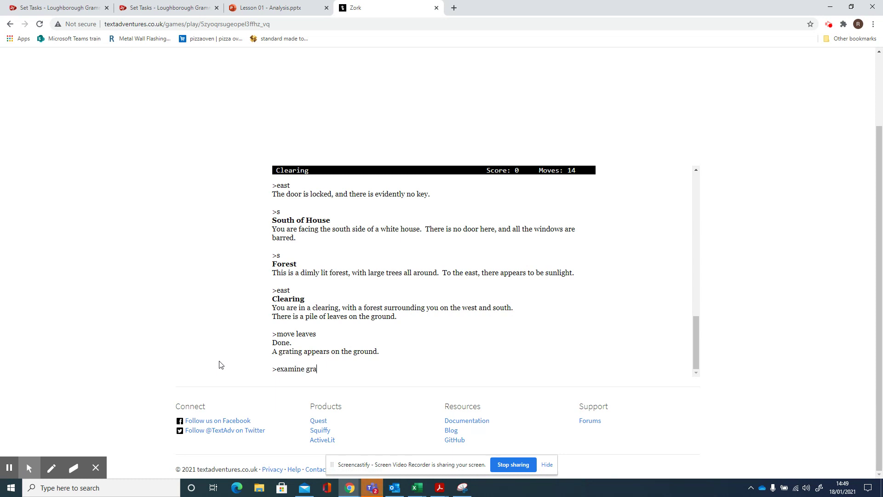
{"action": "key", "text": "Return"}
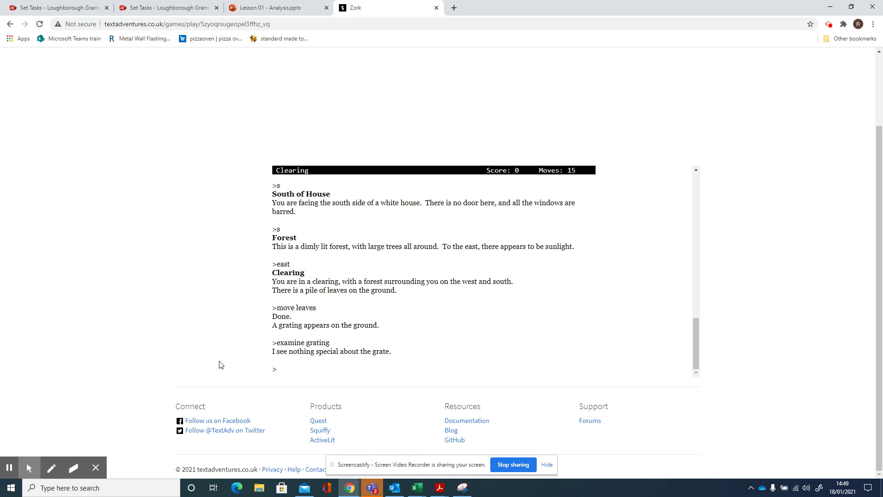
{"action": "type", "text": "ope"}
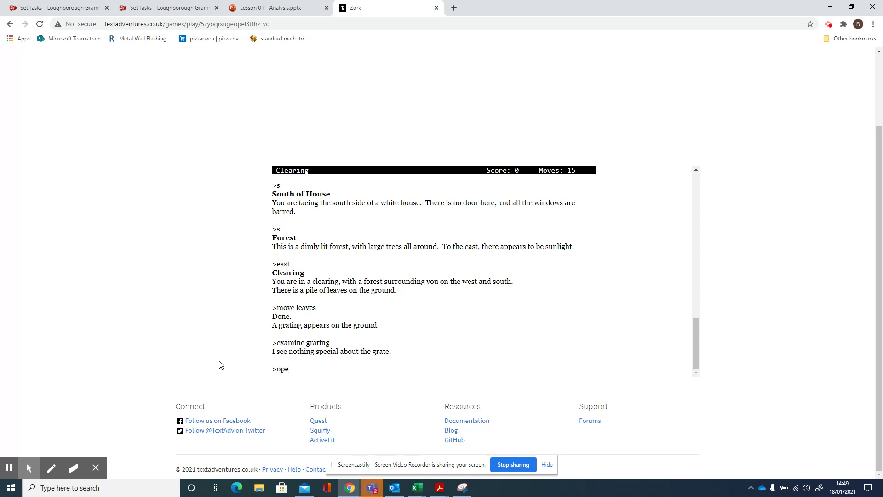
{"action": "key", "text": "Return"}
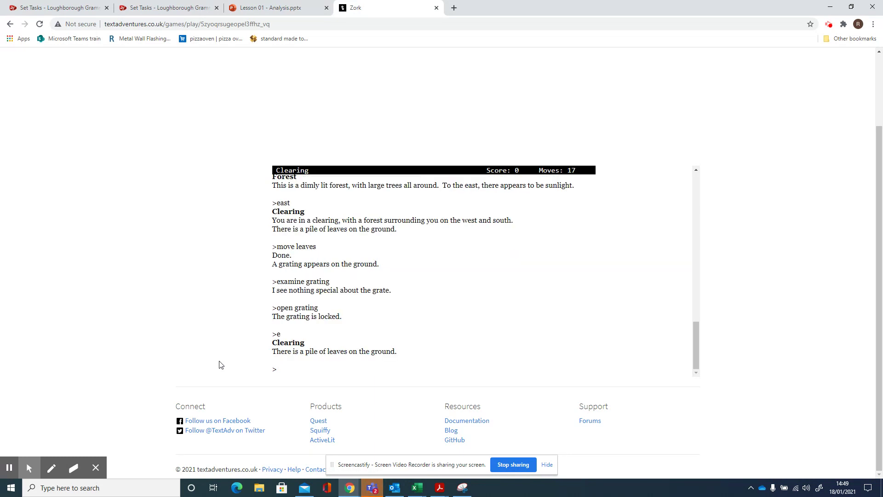
Head through the forest to the large tree with low branches.
{"action": "type", "text": "e"}
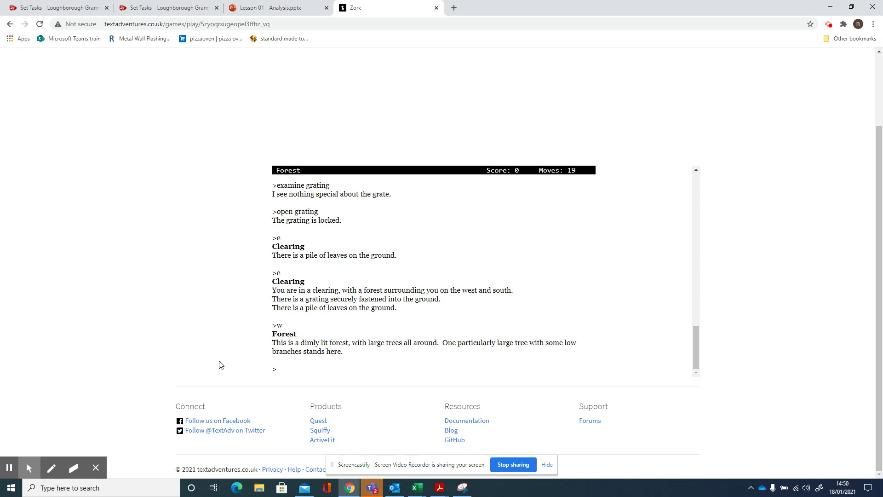
{"action": "type", "text": "clim"}
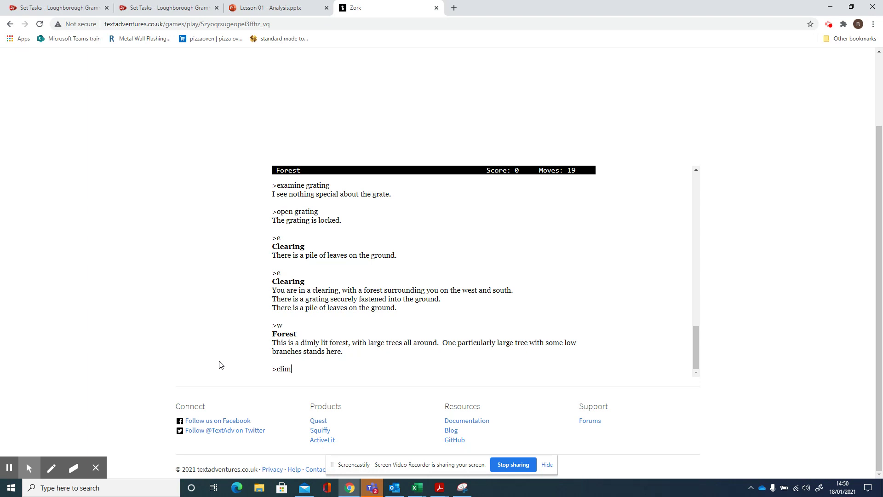
Climb the large tree, take the jewel-encrusted egg for score 5, and examine it.
{"action": "type", "text": "b large"}
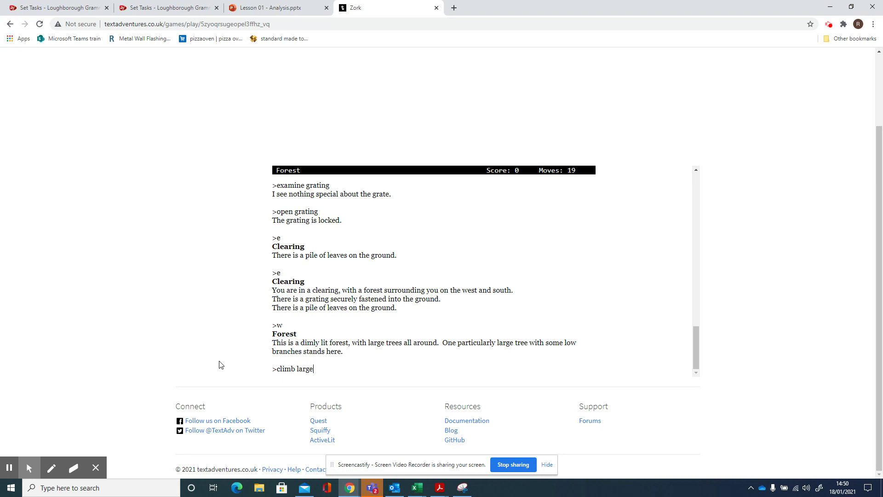
{"action": "key", "text": "Return"}
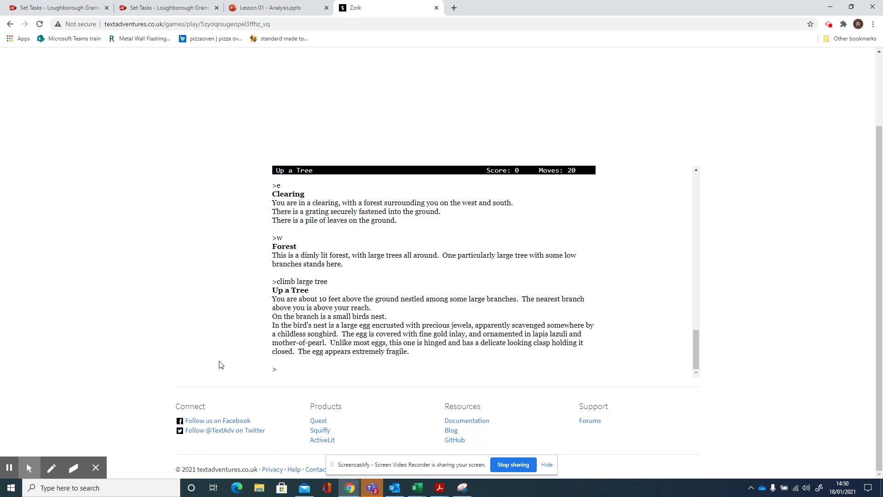
{"action": "type", "text": "take e"}
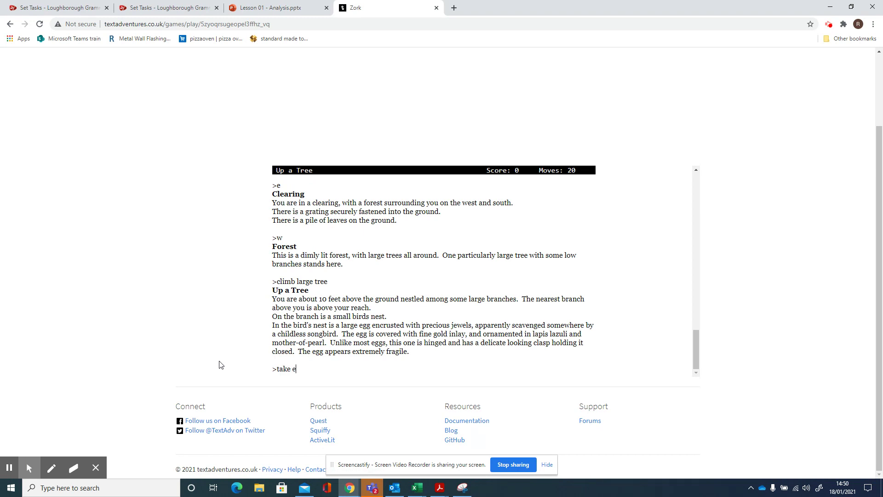
{"action": "key", "text": "Return"}
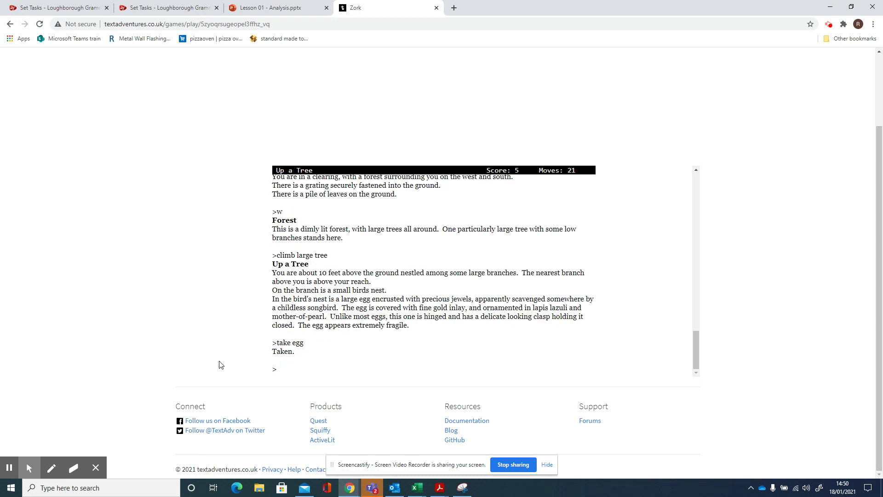
{"action": "type", "text": "examing e"}
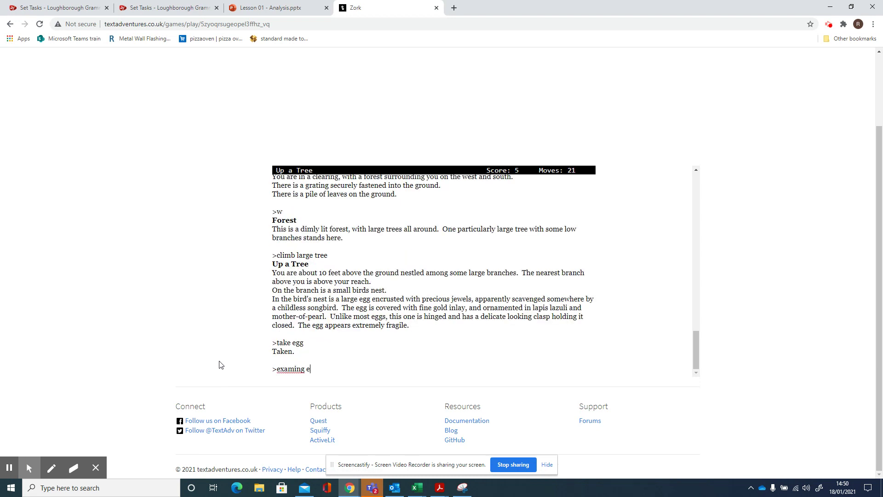
{"action": "type", "text": "examine"}
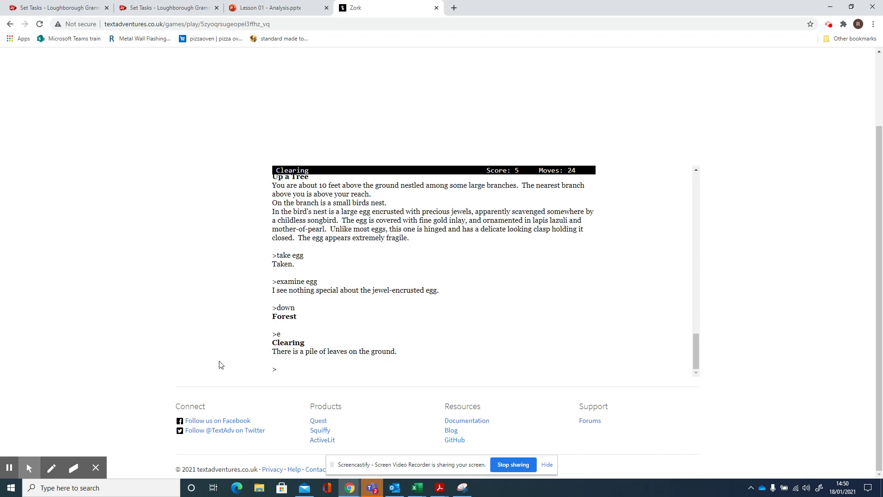
Wander south and north through the forest paths from the clearing.
{"action": "key", "text": "Return"}
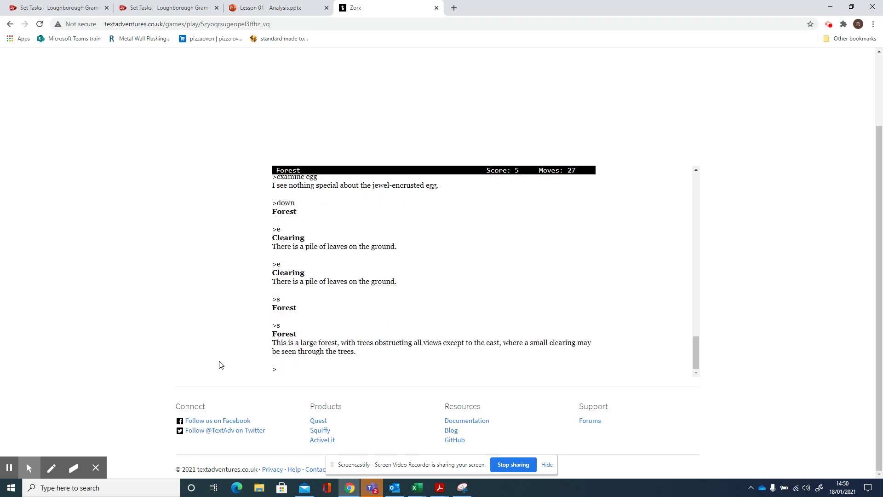
{"action": "type", "text": "s"}
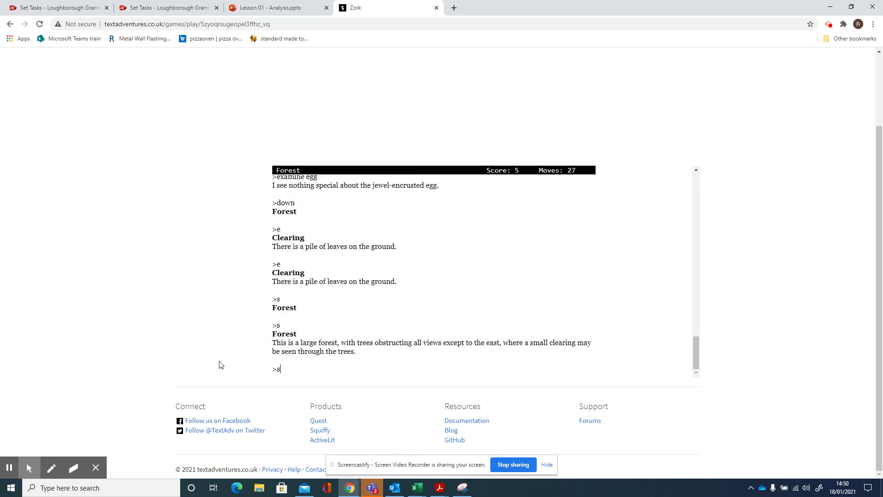
{"action": "key", "text": "Return"}
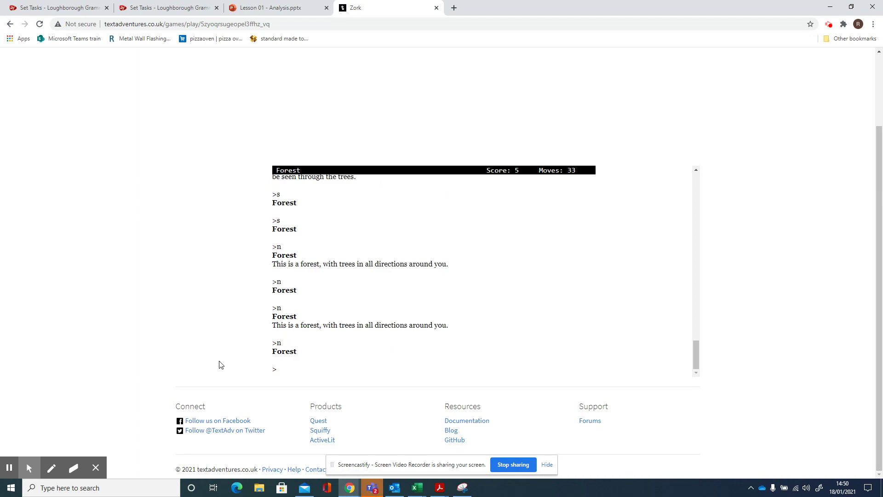
{"action": "key", "text": "Return"}
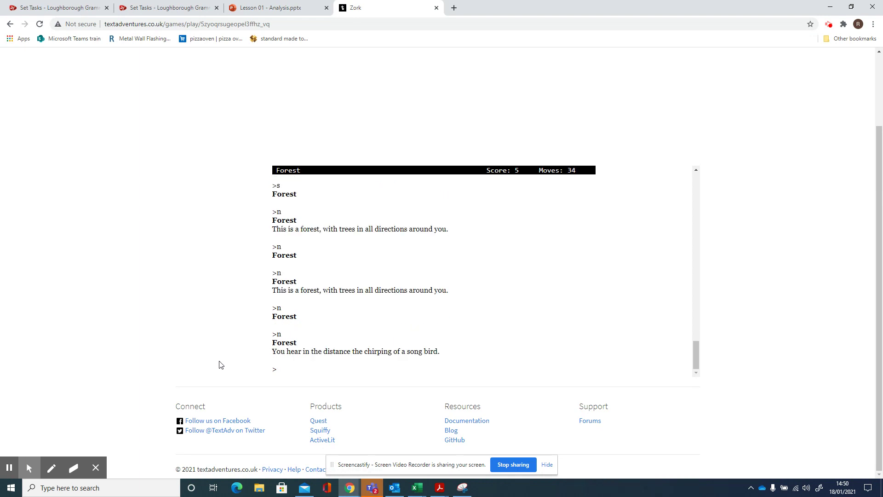
{"action": "key", "text": "Return"}
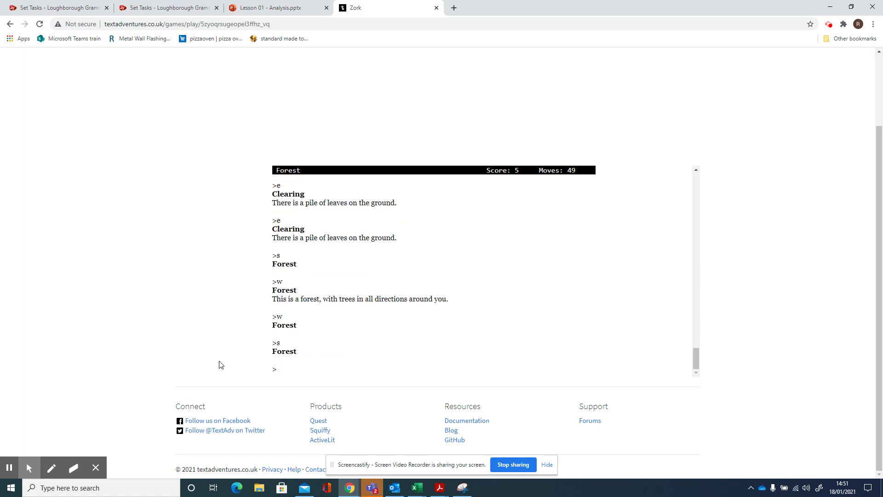
Walk west through the forest with the large tree back toward West of House.
{"action": "type", "text": "e"}
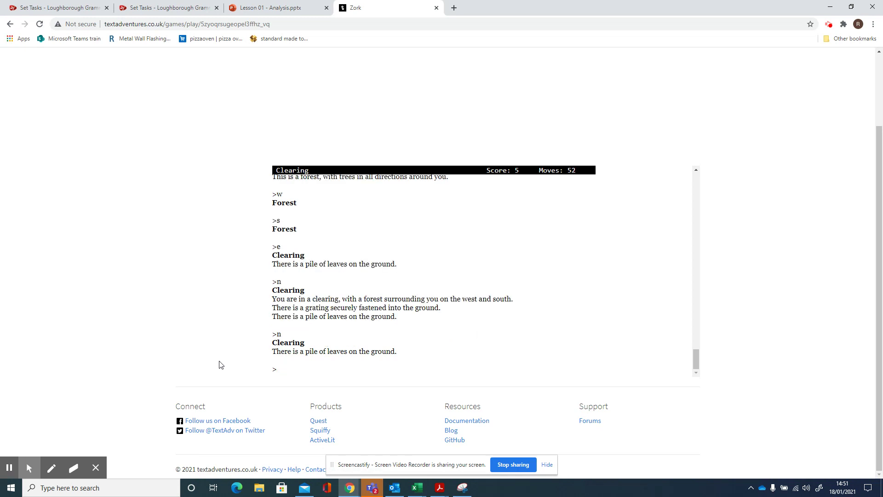
{"action": "key", "text": "Return"}
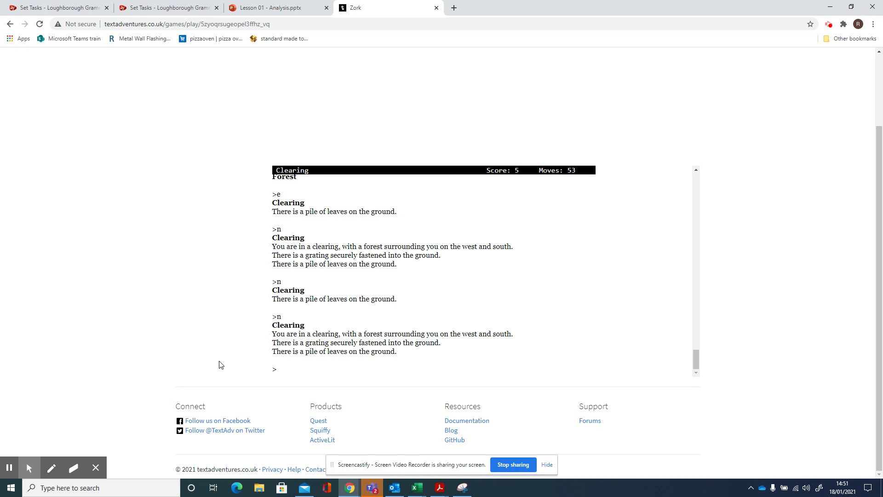
{"action": "type", "text": "we"}
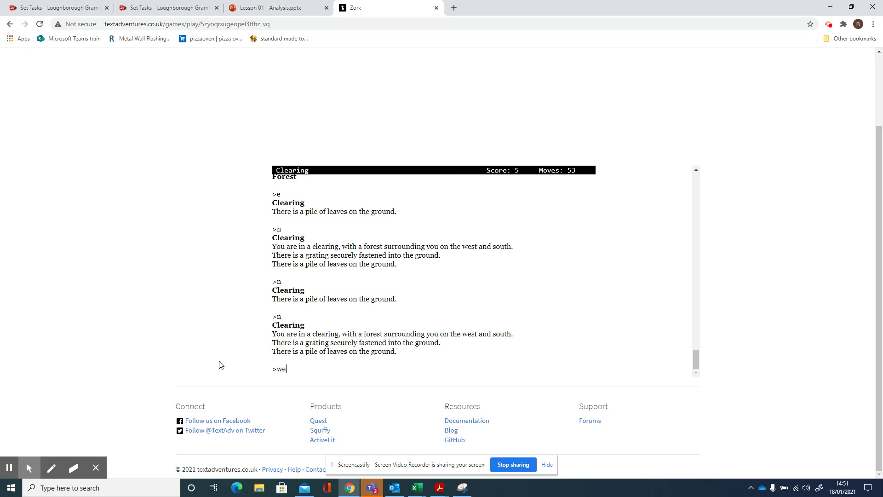
{"action": "key", "text": "Return"}
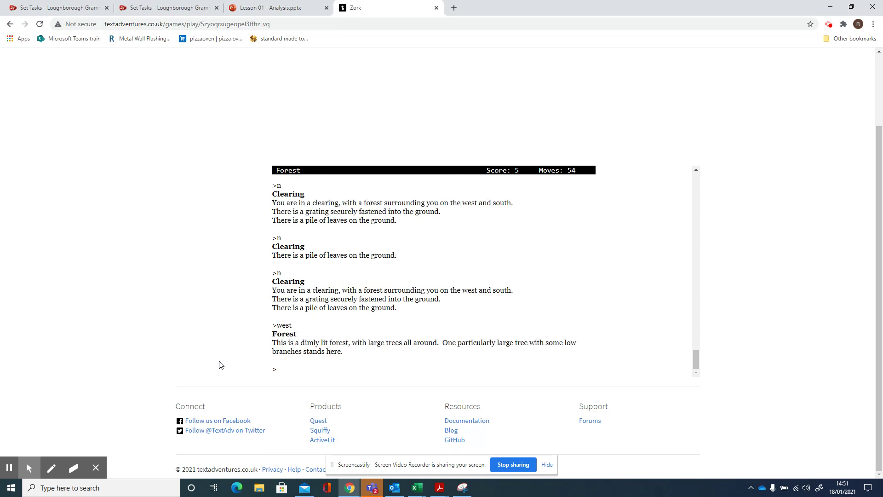
{"action": "type", "text": "w"}
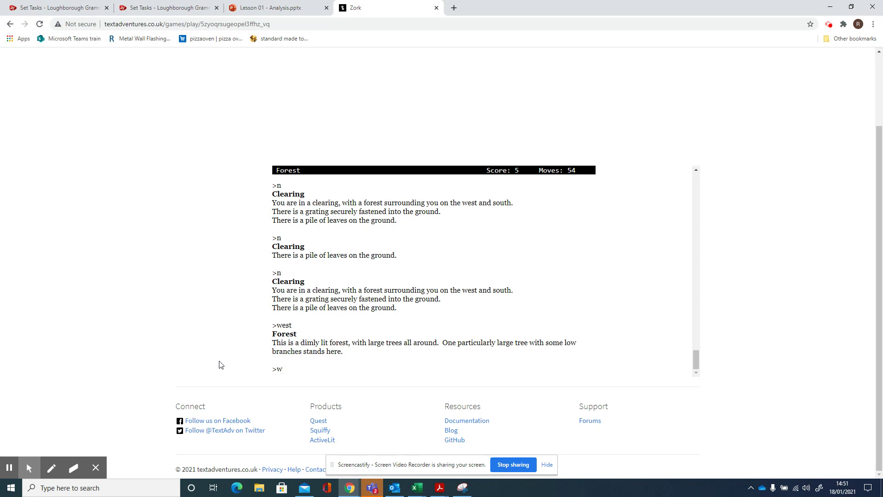
{"action": "type", "text": "e"}
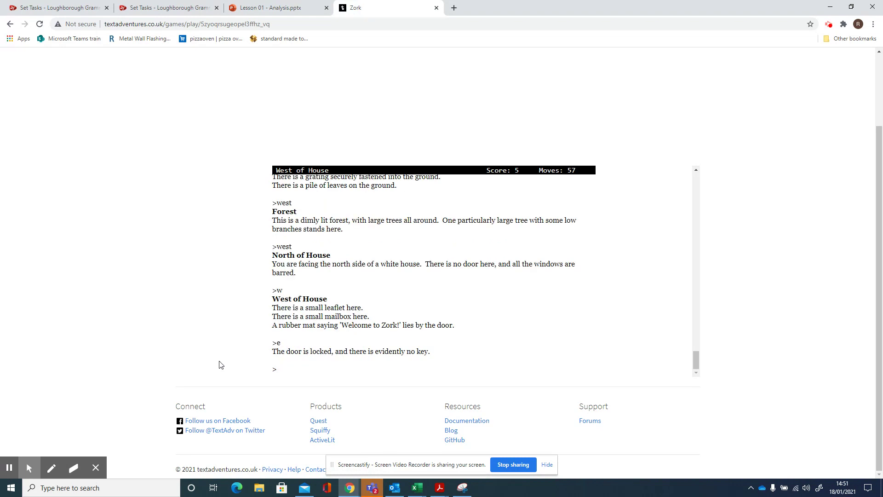
Move north and west around to North of House and look at its barred windows.
{"action": "type", "text": "n"}
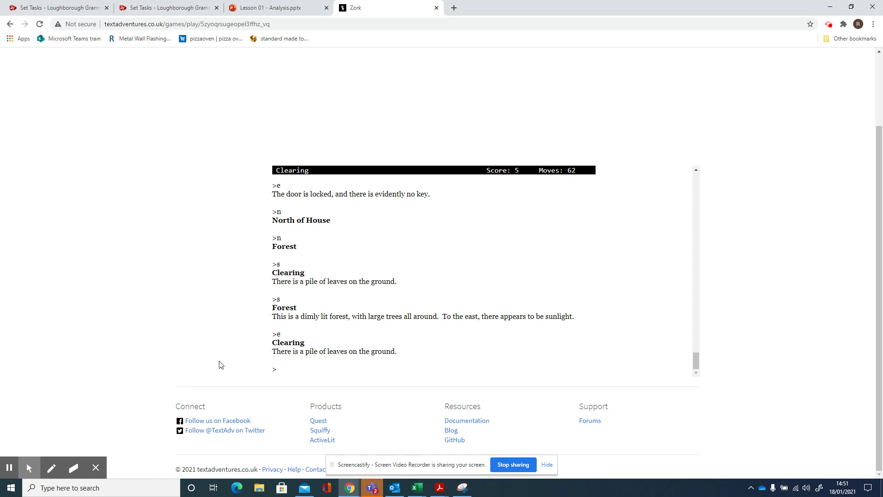
{"action": "type", "text": "w"}
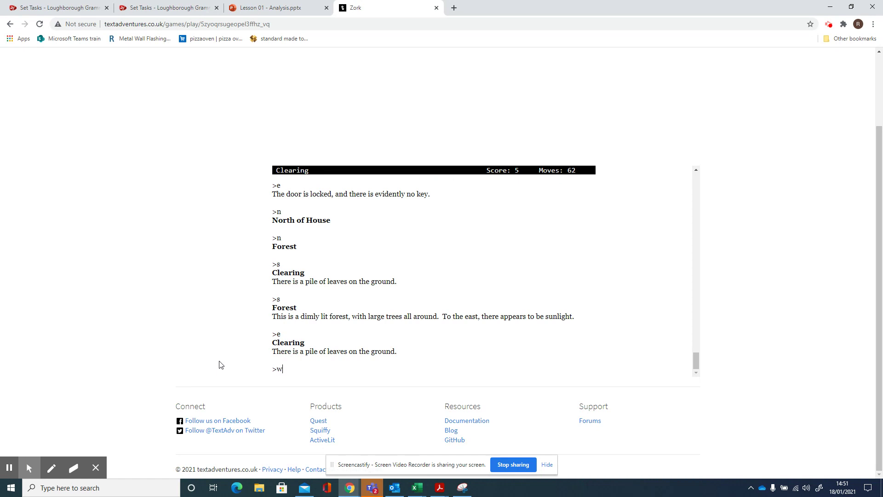
{"action": "key", "text": "Return"}
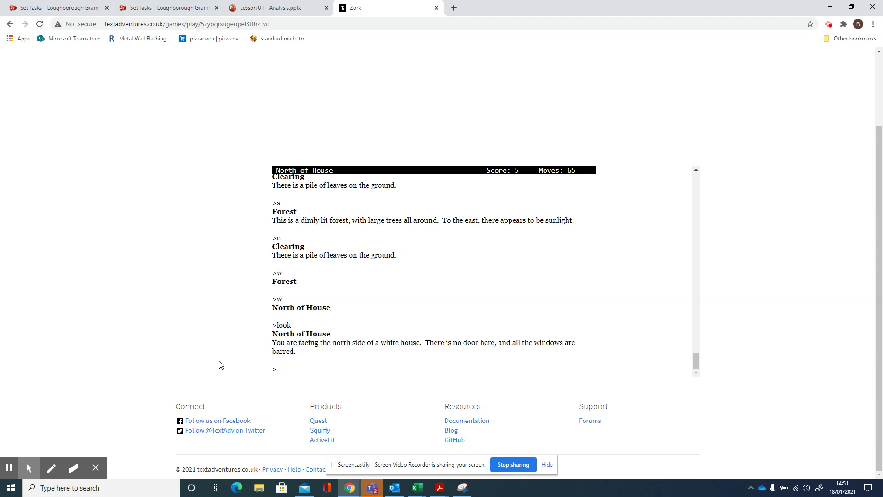
{"action": "key", "text": "Return"}
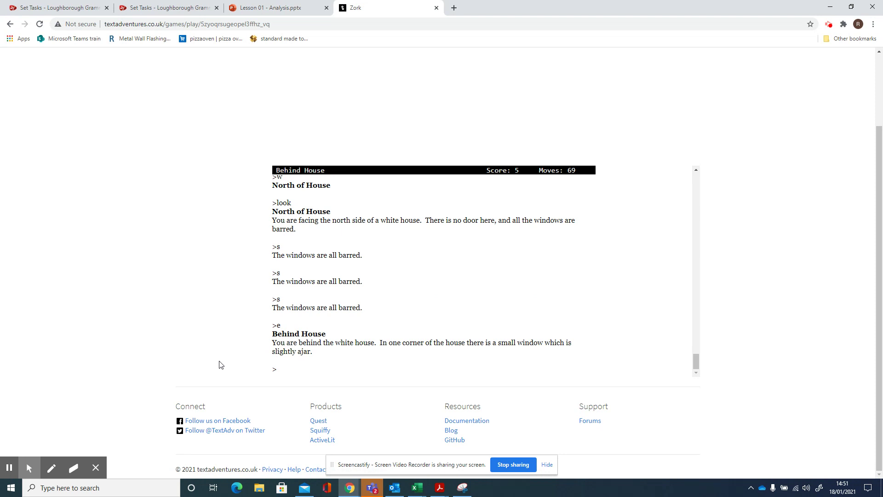
Open the small window behind the house and go in to reach the Kitchen, score 15.
{"action": "type", "text": "open win"}
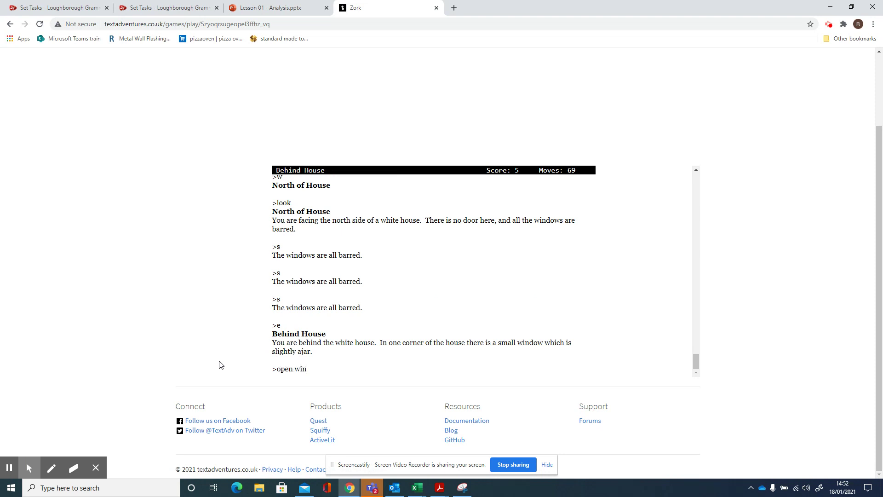
{"action": "key", "text": "Return"}
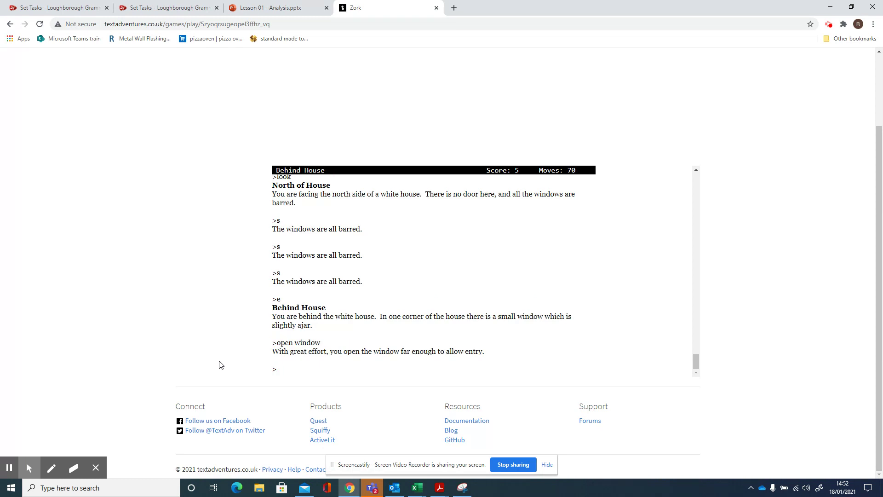
{"action": "type", "text": "go in"}
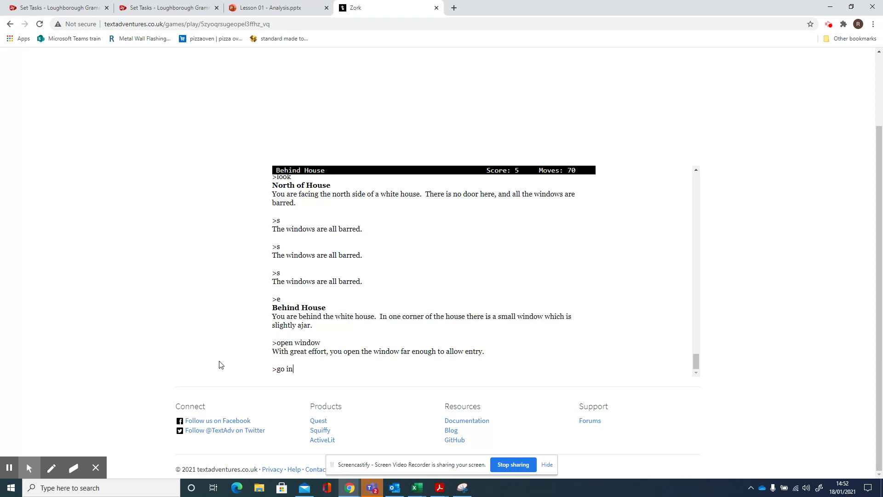
{"action": "key", "text": "Return"}
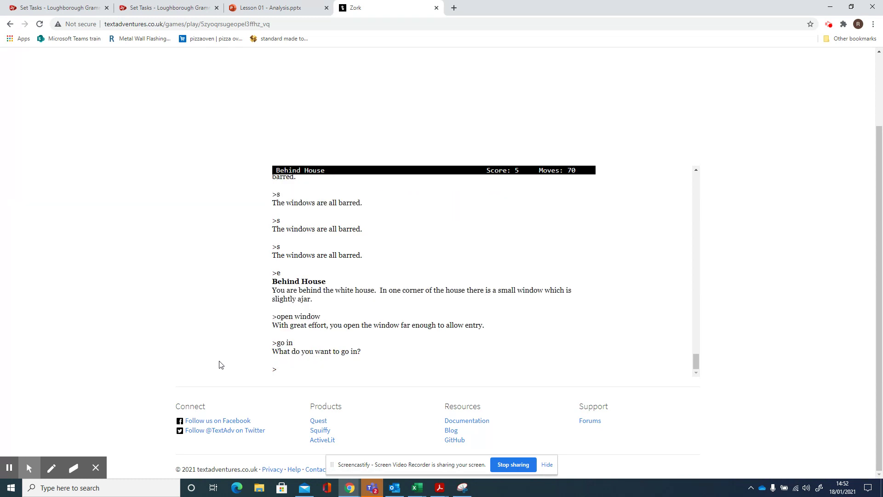
{"action": "type", "text": "go in"}
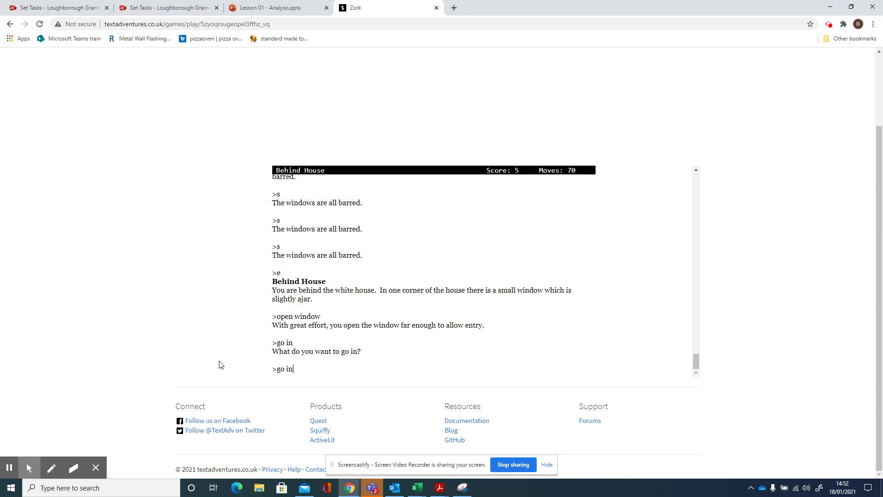
{"action": "key", "text": "Return"}
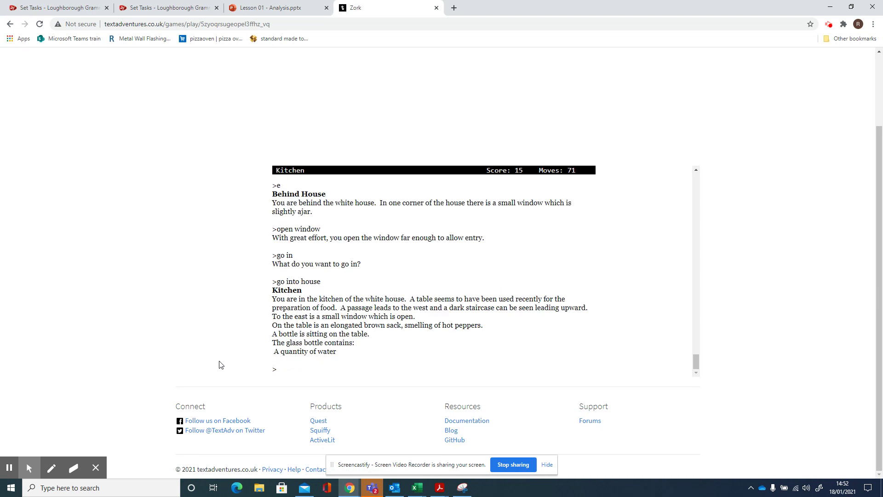
{"action": "mouse_move", "coordinate": [213, 346]}
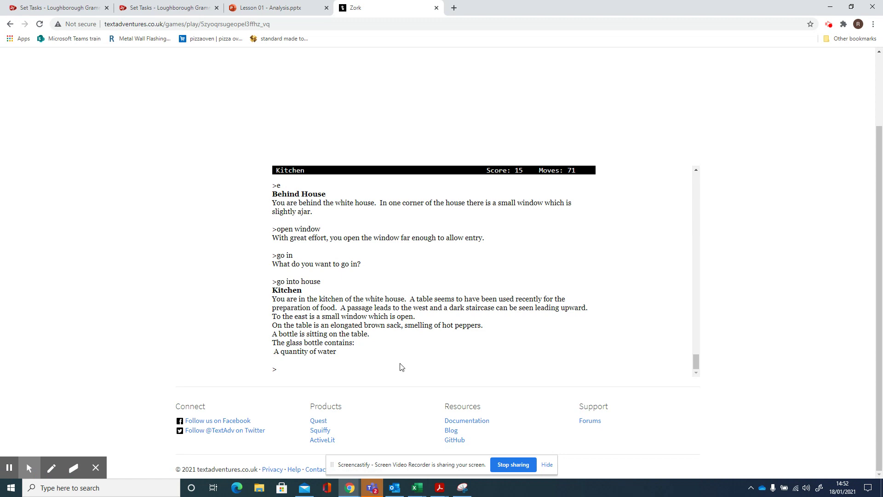
{"action": "mouse_move", "coordinate": [466, 343]}
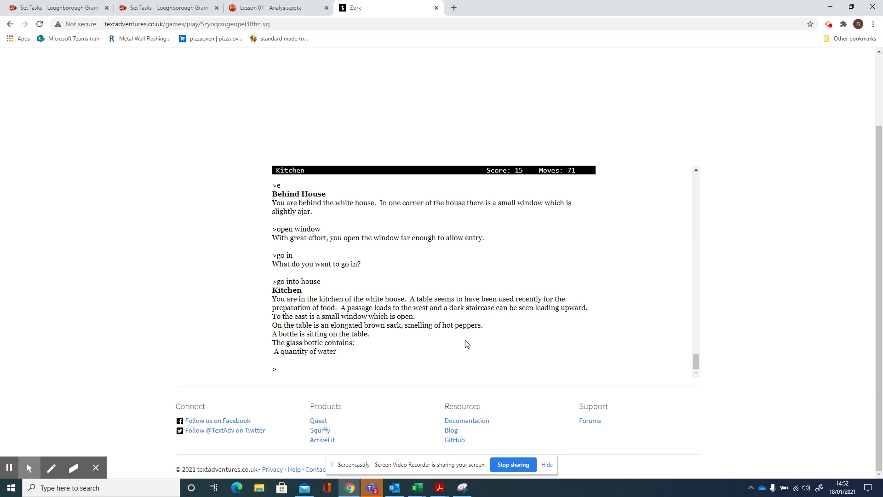
{"action": "mouse_move", "coordinate": [422, 348]}
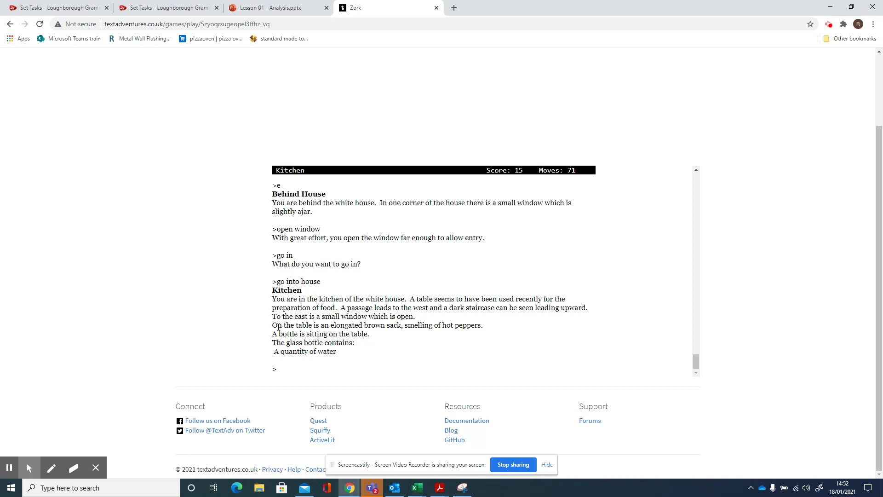
{"action": "mouse_move", "coordinate": [355, 367]}
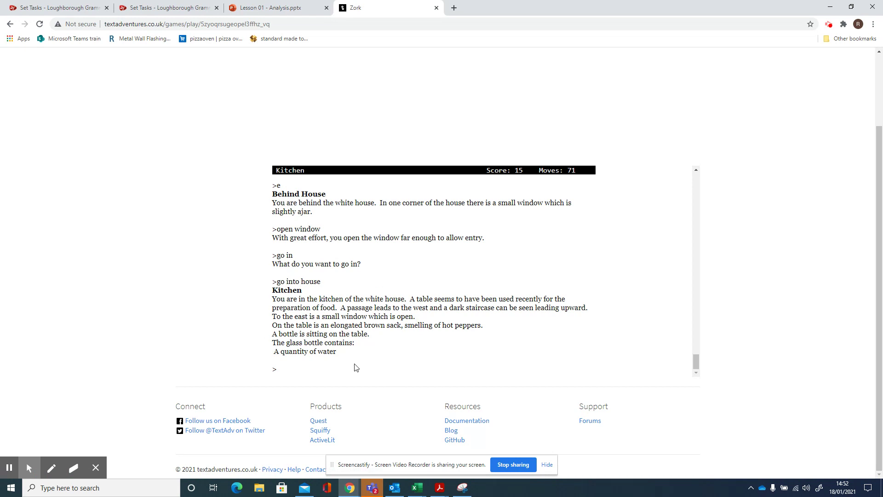